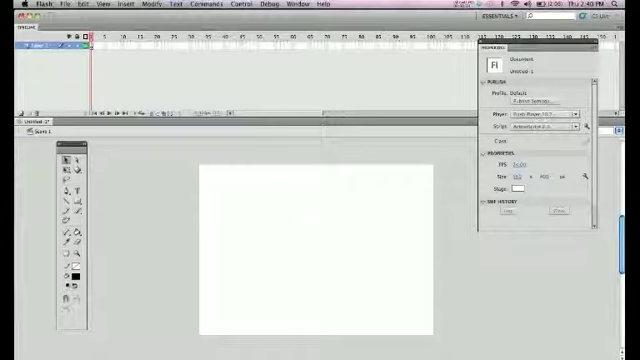
Step: Start File > Import > Import to Stage to reach the image file chooser
{"action": "left_click", "coordinate": [62, 4]}
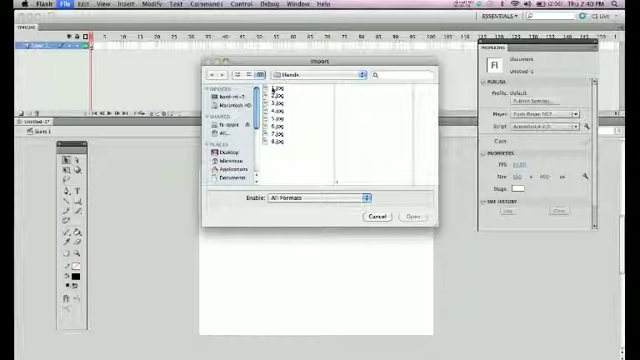
Step: Import the first hand photo and accept importing all eight images of the sequence as frames
{"action": "left_click", "coordinate": [284, 90]}
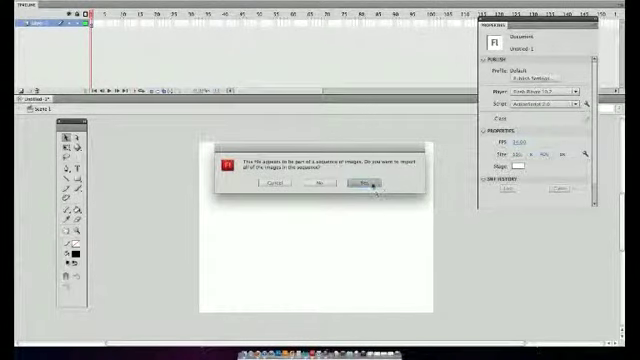
{"action": "left_click", "coordinate": [360, 188]}
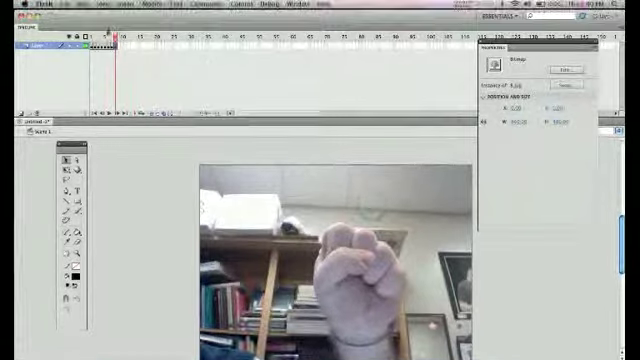